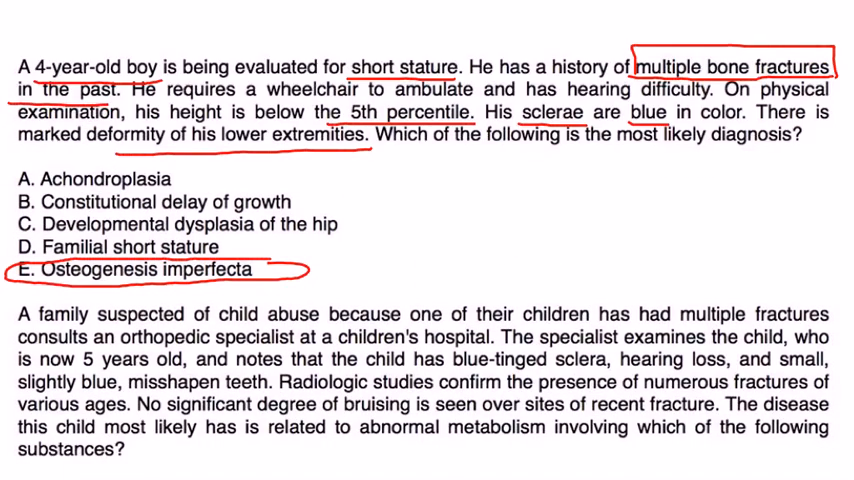
scroll("down", 3)
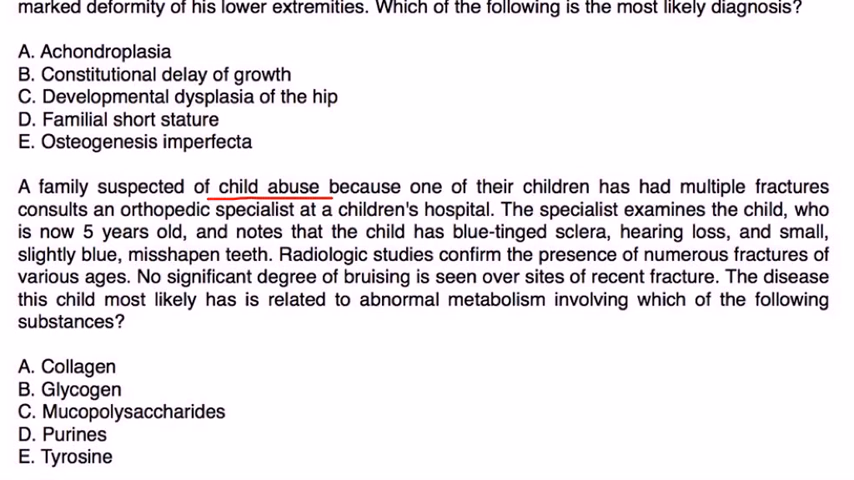